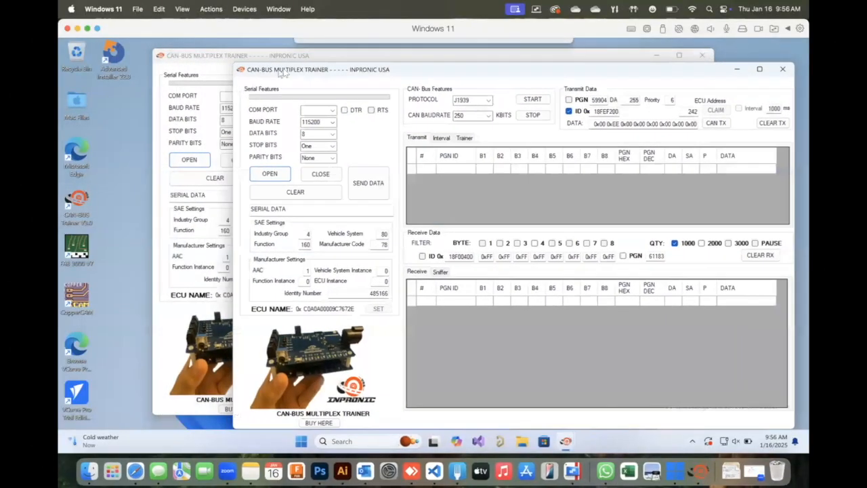
Step: Bring the COM5 window forward, then connect the second trainer on COM6 and start J1939
left_click(160, 86)
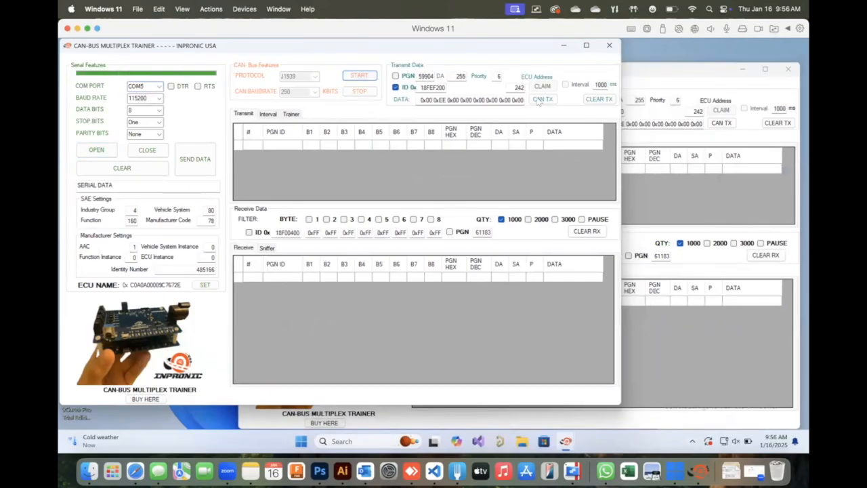
left_click(337, 109)
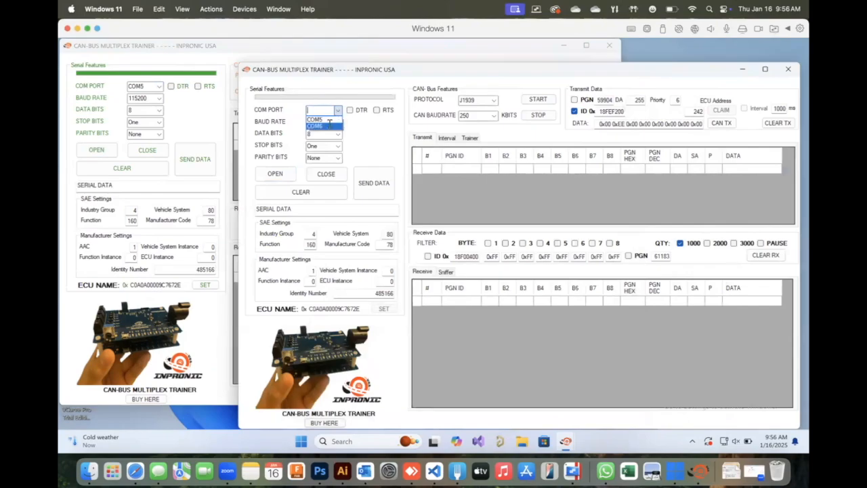
left_click(313, 126)
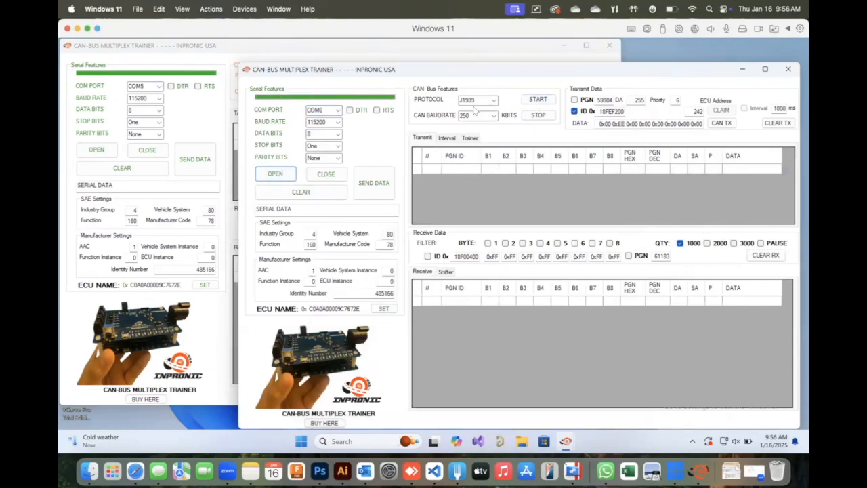
left_click(537, 99)
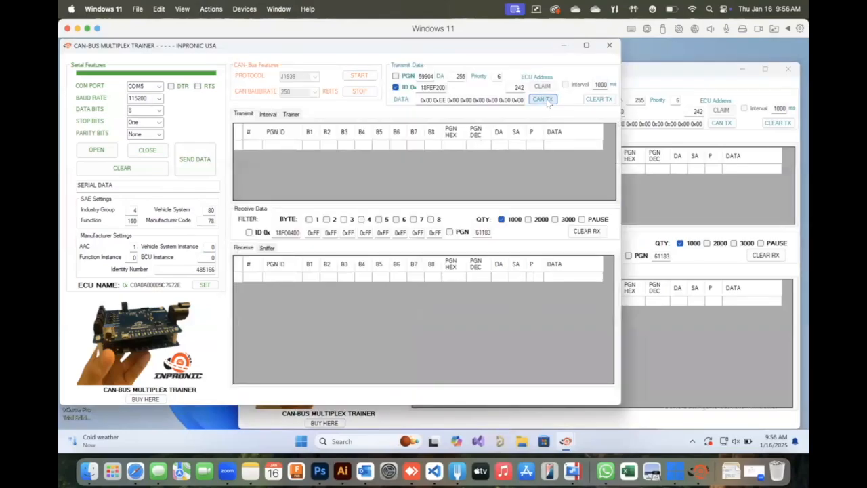
Step: Send 18FEF200 from COM5, select the COM6 transmit ID for 0C000000, and show the Trainer page
left_click(542, 99)
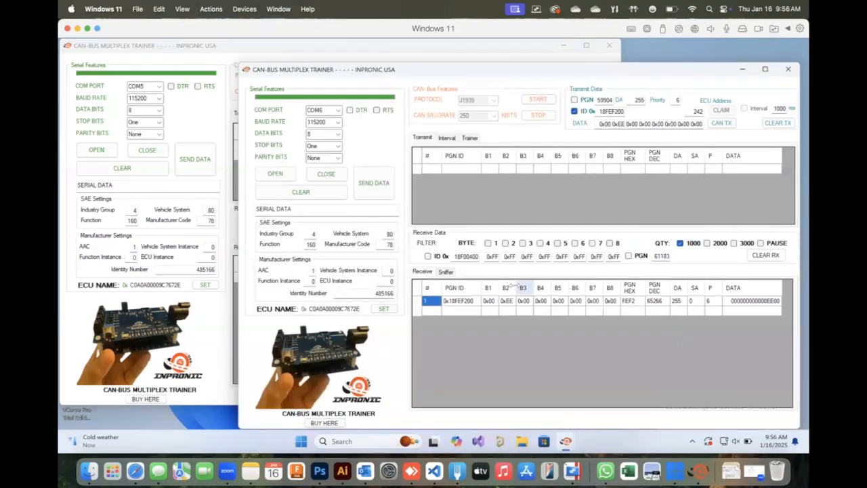
mouse_move(566, 325)
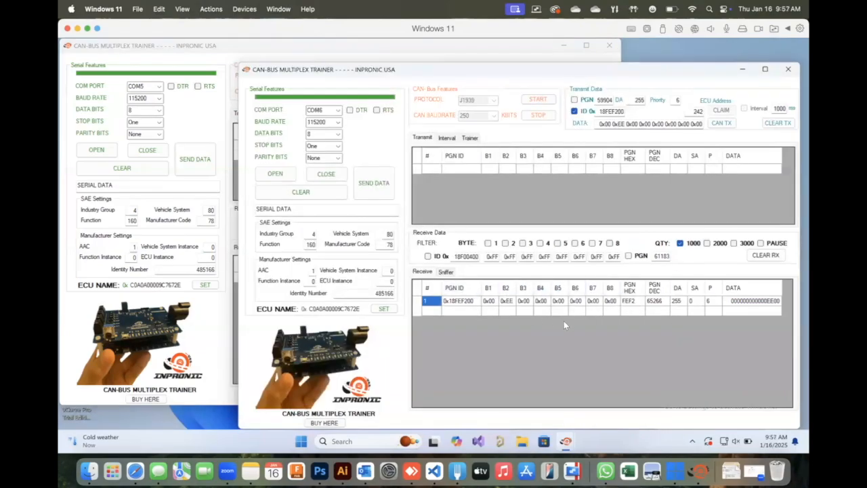
triple_click(609, 110)
type("0C000000")
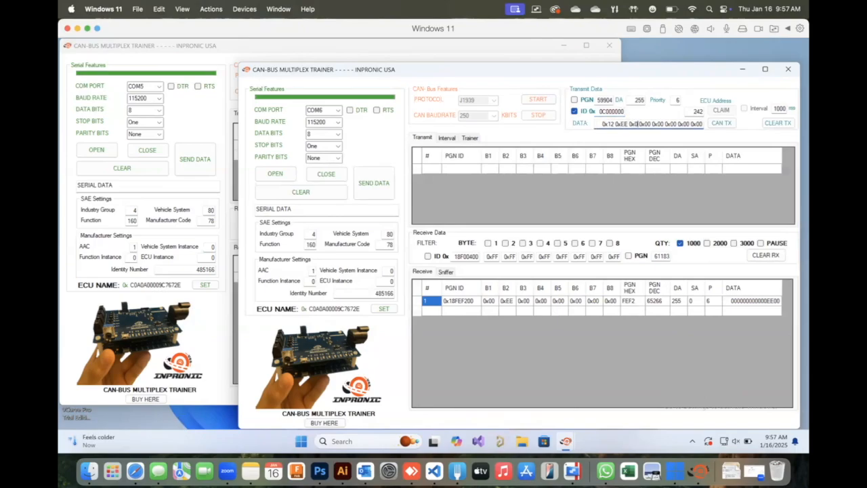
left_click(721, 123)
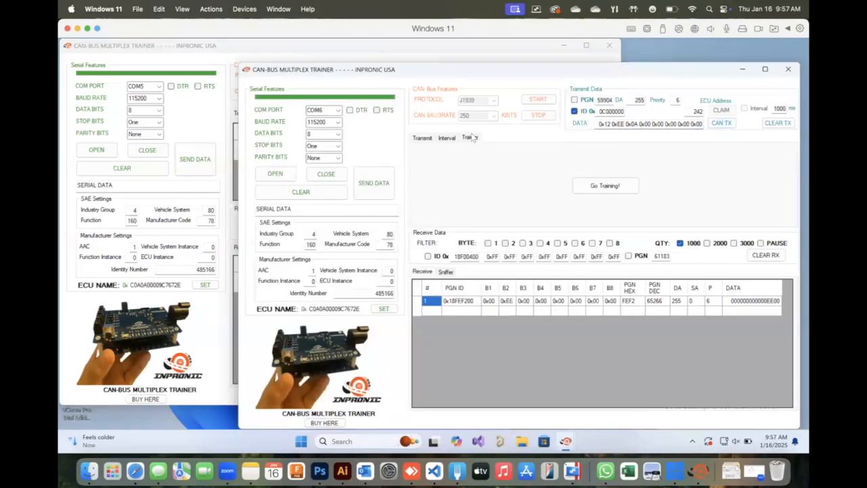
Step: Send S1 frame 0C111111 from the trainer board, clear the COM5 receive list, and enter S2 ID 0C222222
left_click(604, 185)
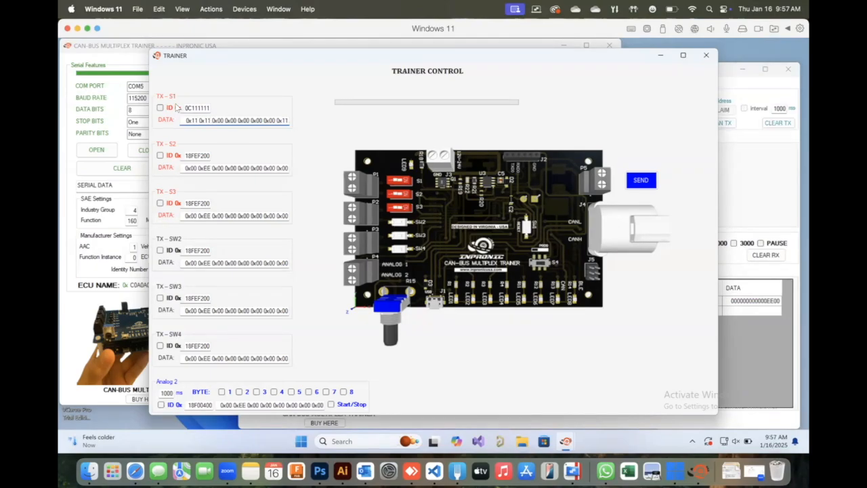
left_click(640, 179)
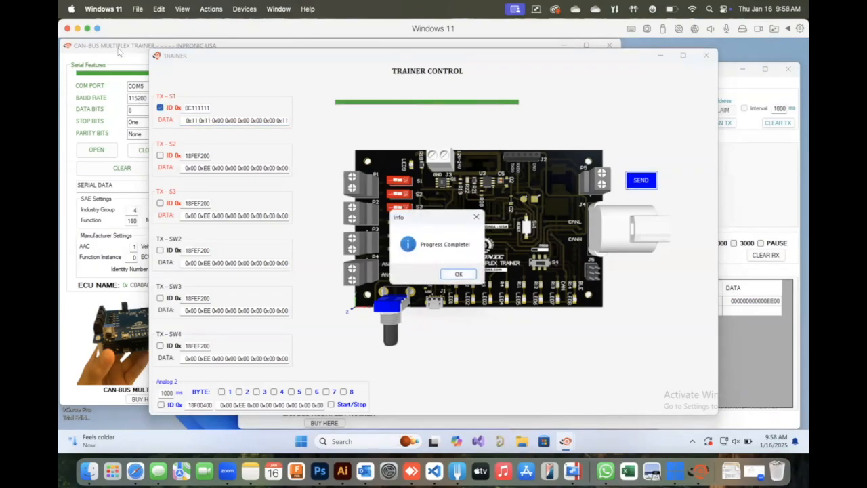
left_click(458, 273)
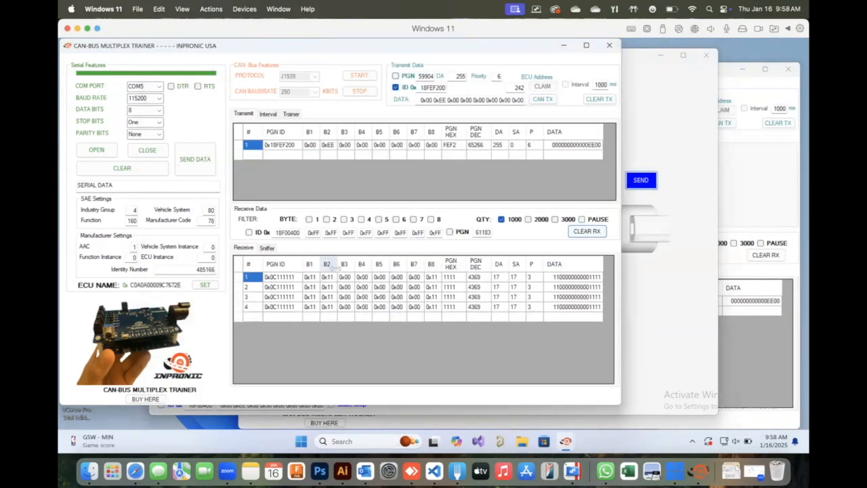
left_click(290, 113)
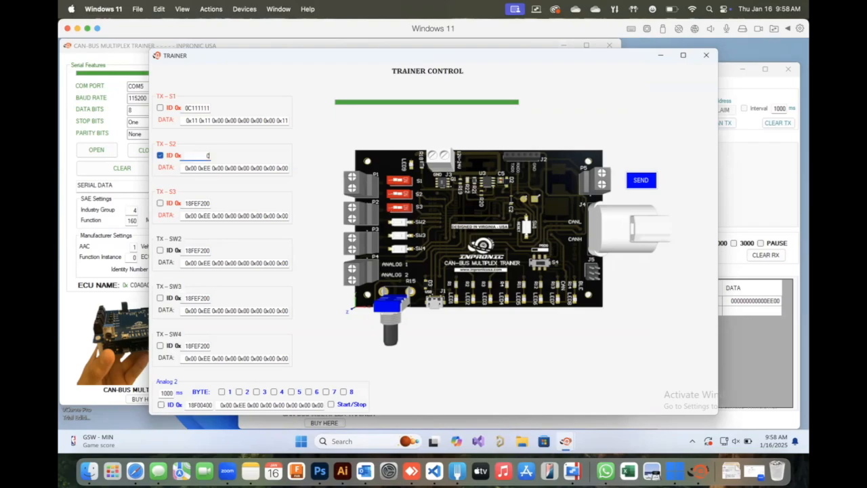
type("0C222222")
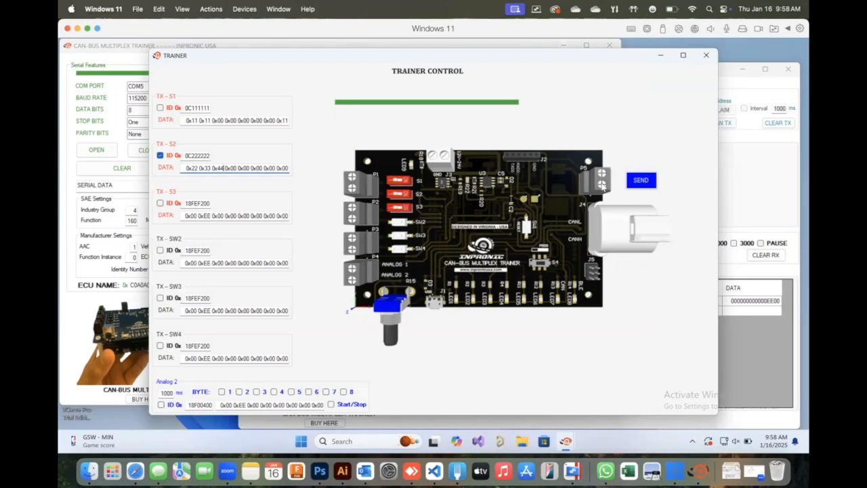
Step: Send the S2 frame 0C222222 and select its data bytes for 0x22 0x33 0x44
left_click(640, 179)
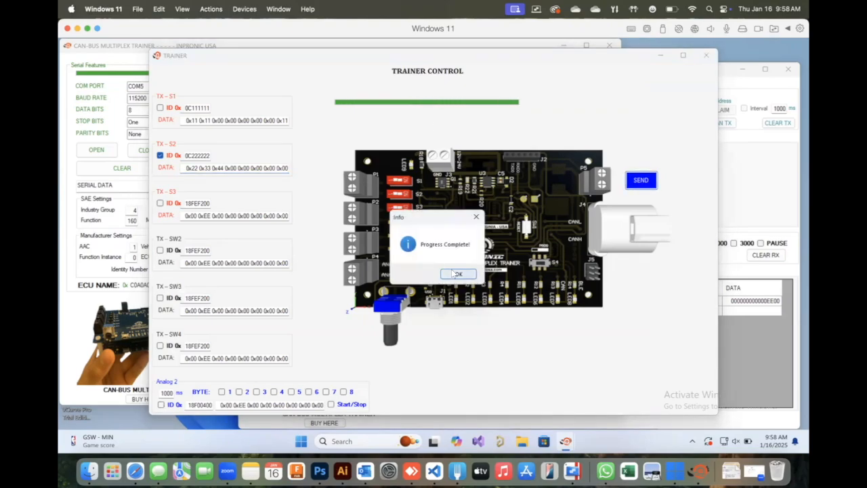
left_click(458, 273)
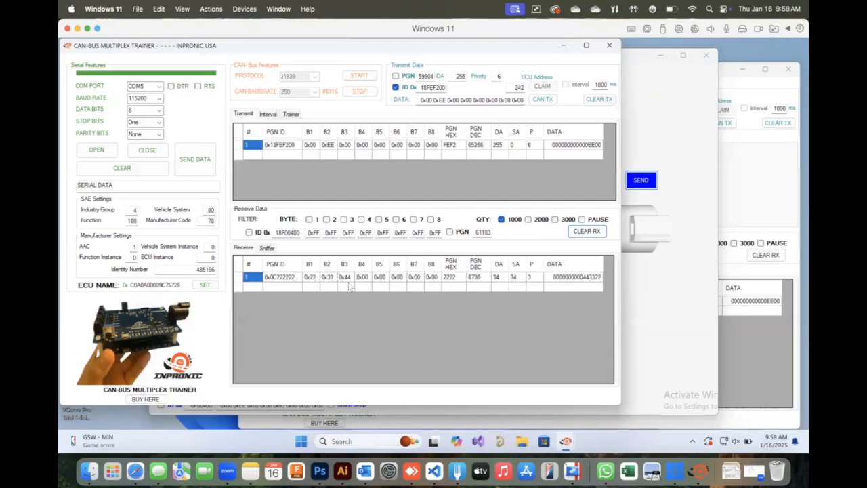
left_click(291, 114)
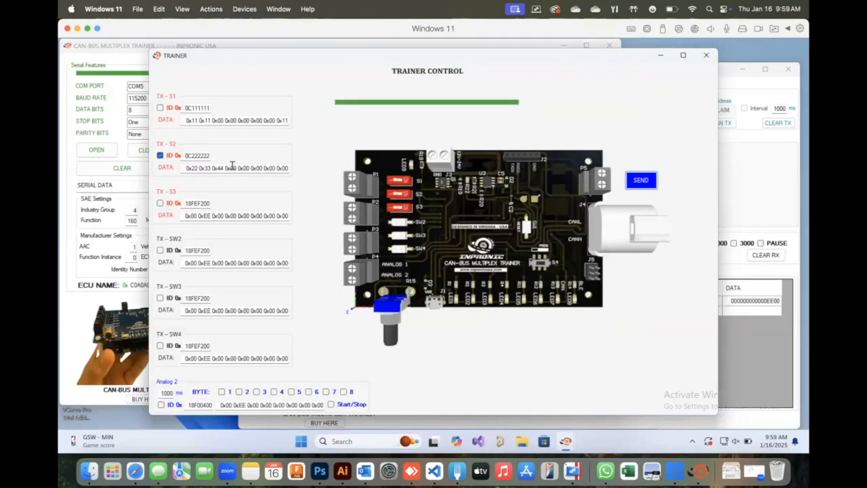
triple_click(236, 168)
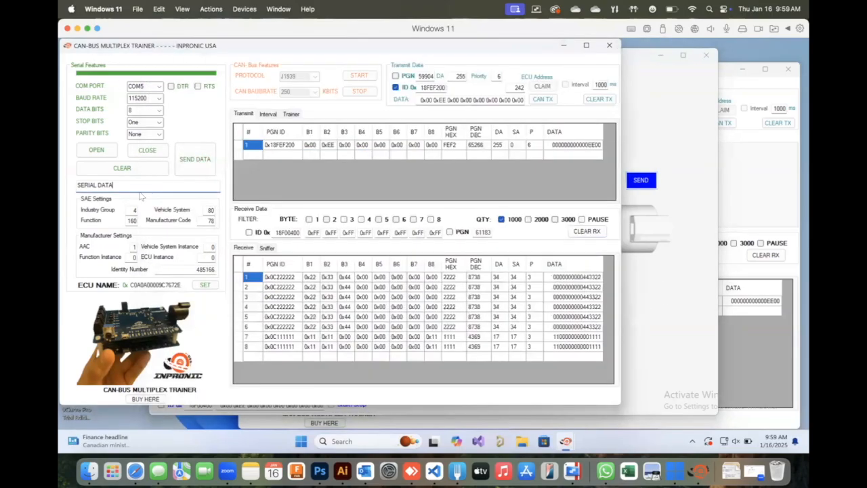
Step: Scroll the COM5 receive table to review the mixed 0x0C111111 and 0x0C222222 frames
scroll("down", 3)
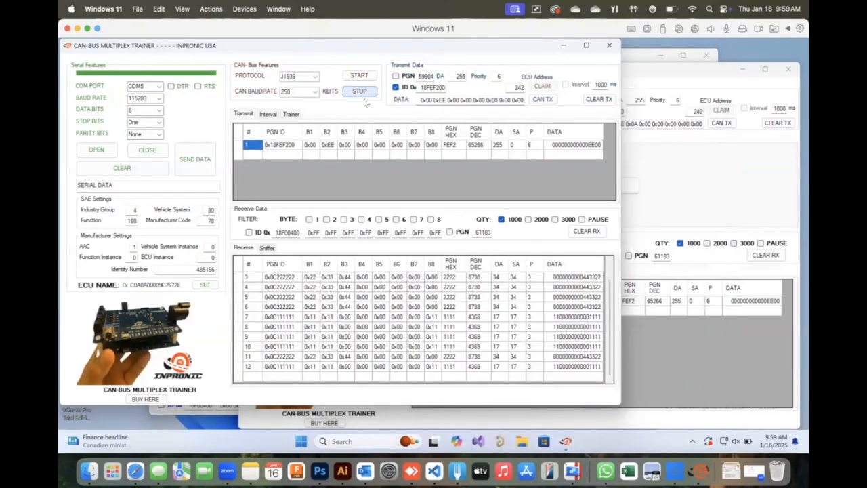
Step: Close and confirm closing the COM5 trainer, then bring the trainer control window forward
left_click(608, 44)
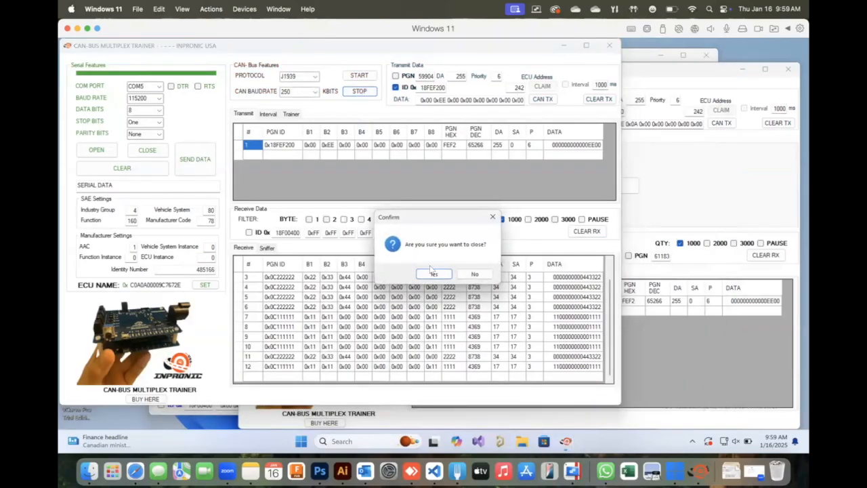
left_click(434, 273)
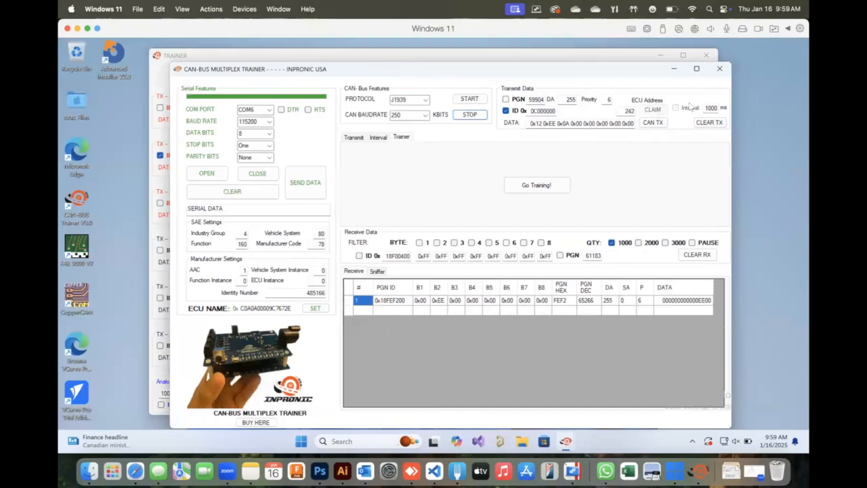
left_click(535, 185)
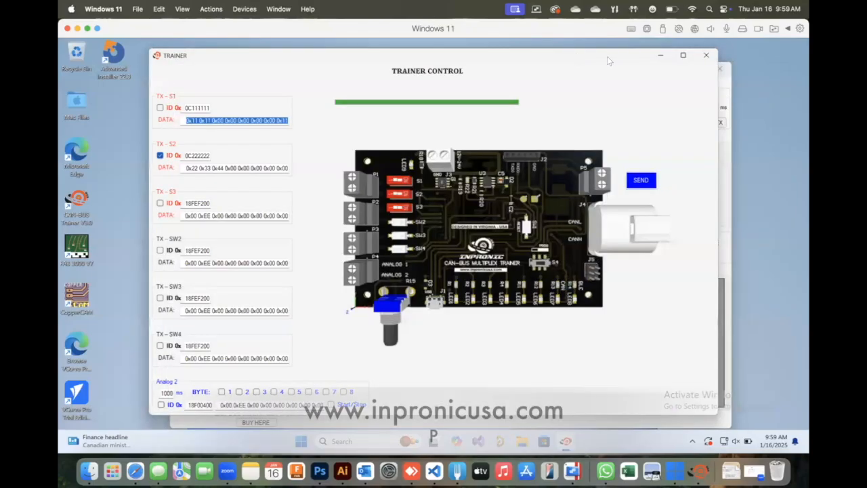